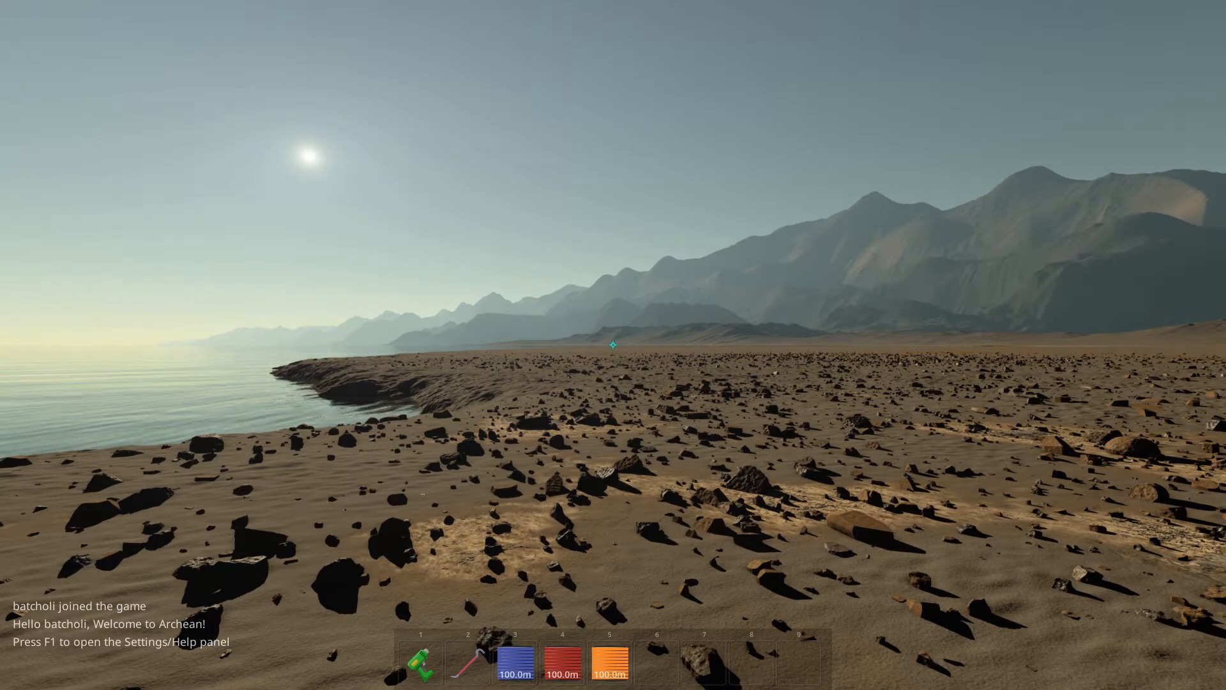
# Bring up the creative-mode Settings and Help panel listing the game controls.
pyautogui.press('F1')
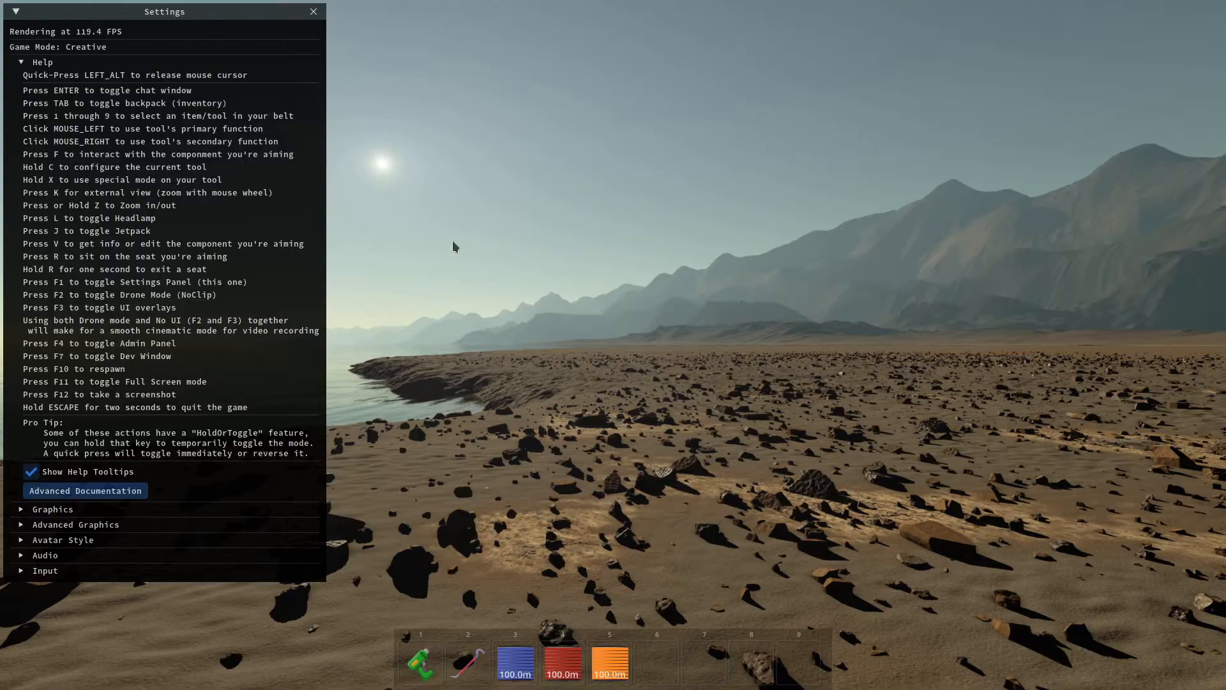
pyautogui.moveTo(621, 338)
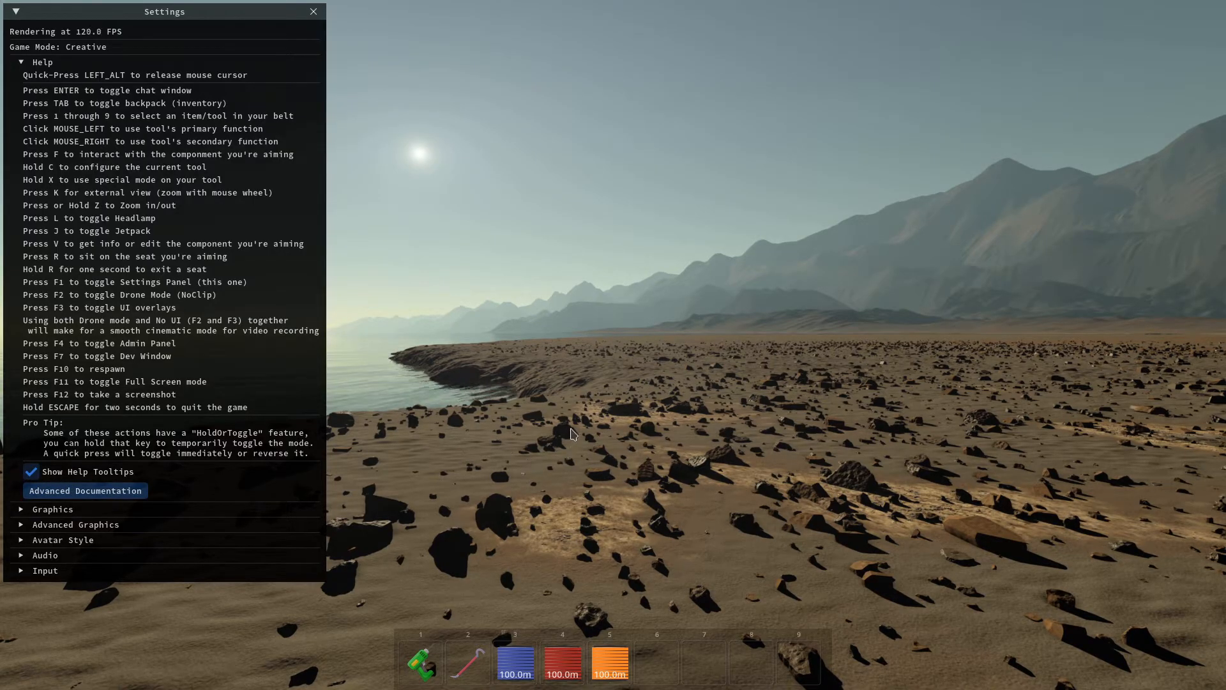
# Open the Backpack inventory, then show and hide the crafting categories list.
pyautogui.press('Tab')
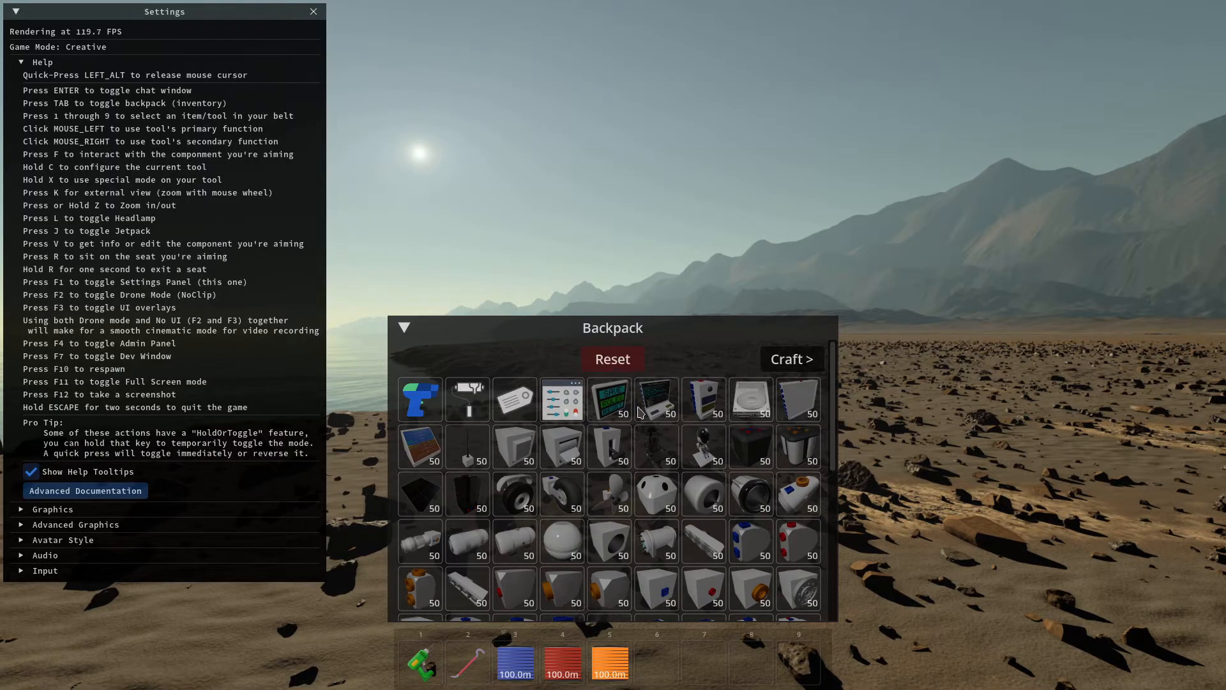
pyautogui.moveTo(794, 406)
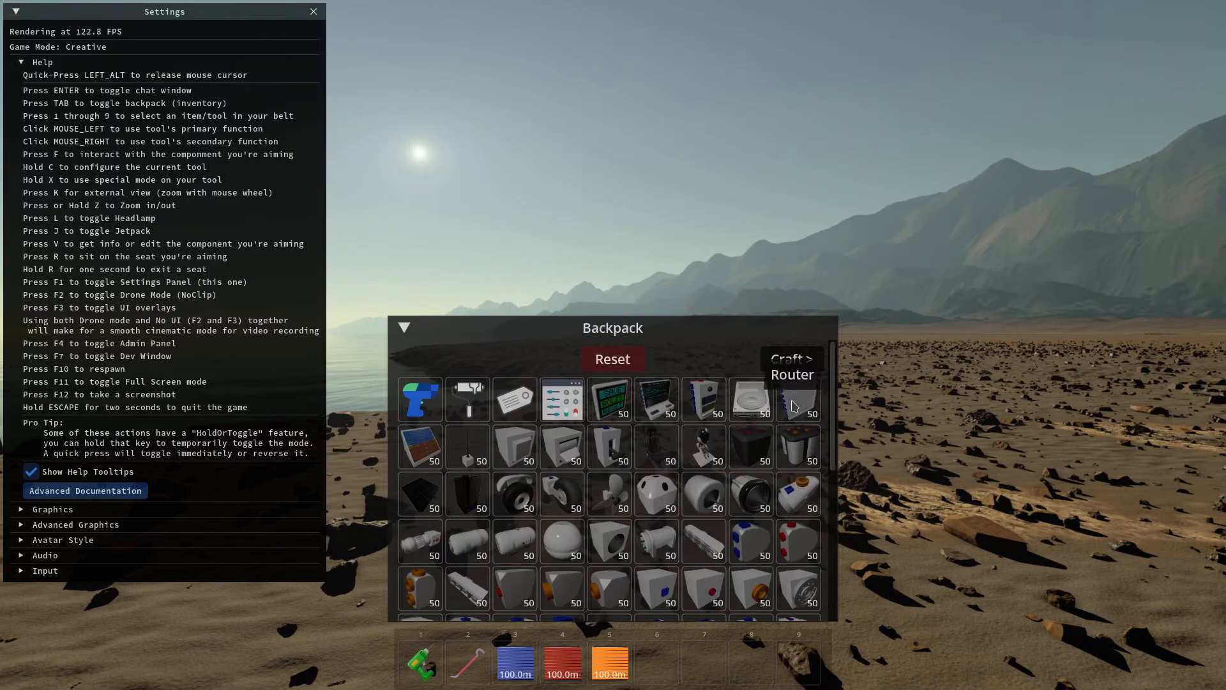
pyautogui.click(792, 359)
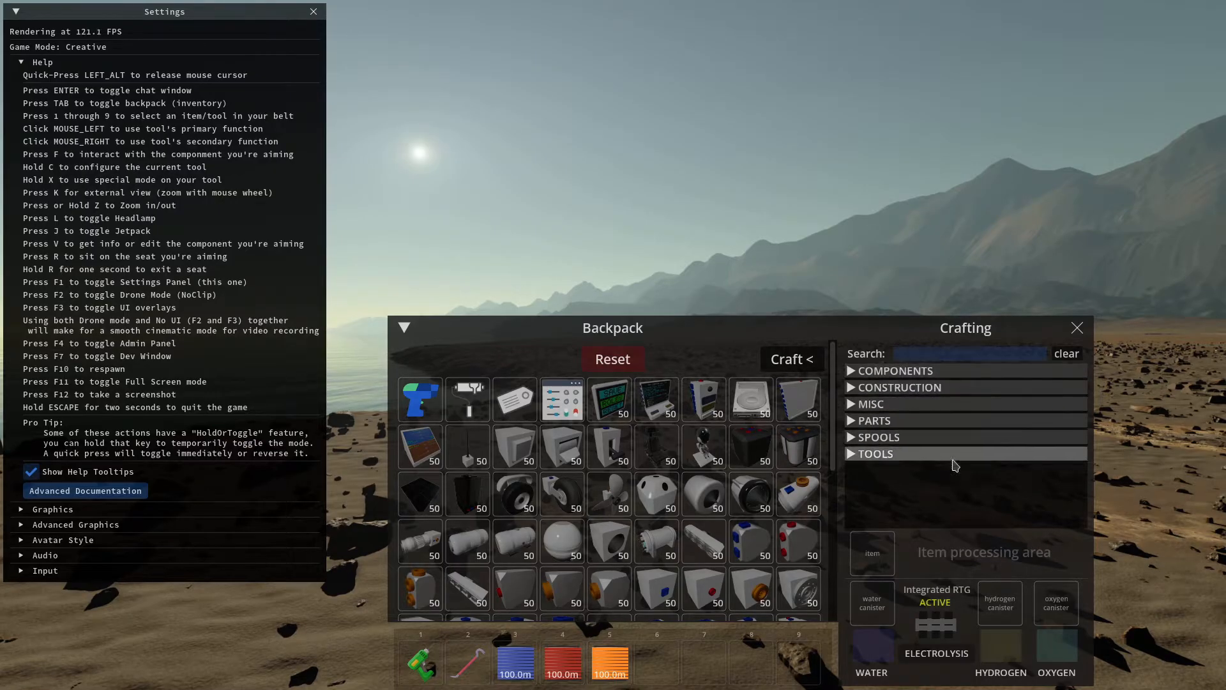
pyautogui.click(792, 358)
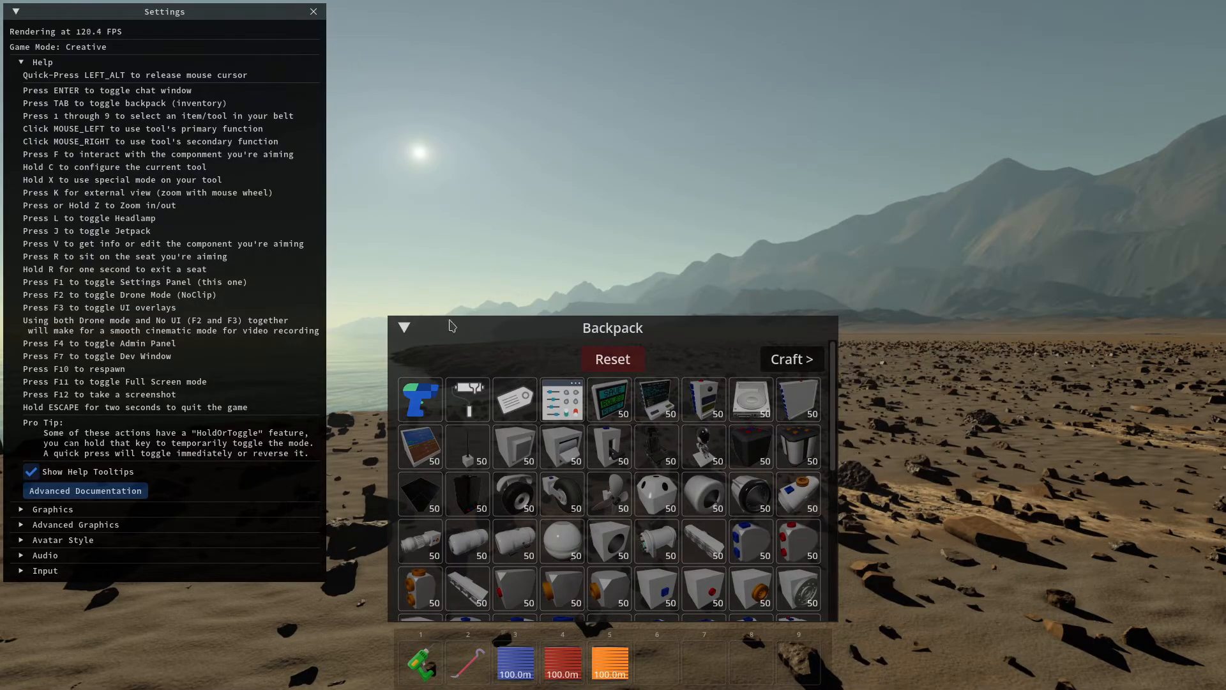
pyautogui.moveTo(603, 543)
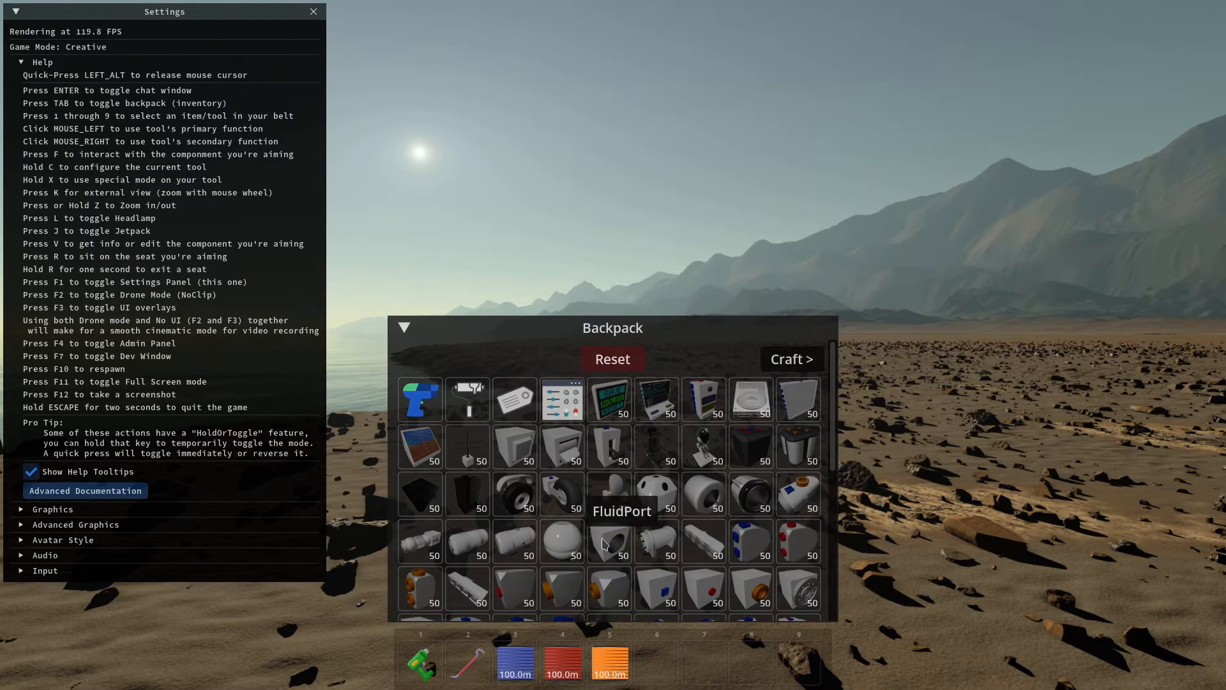
pyautogui.moveTo(592, 559)
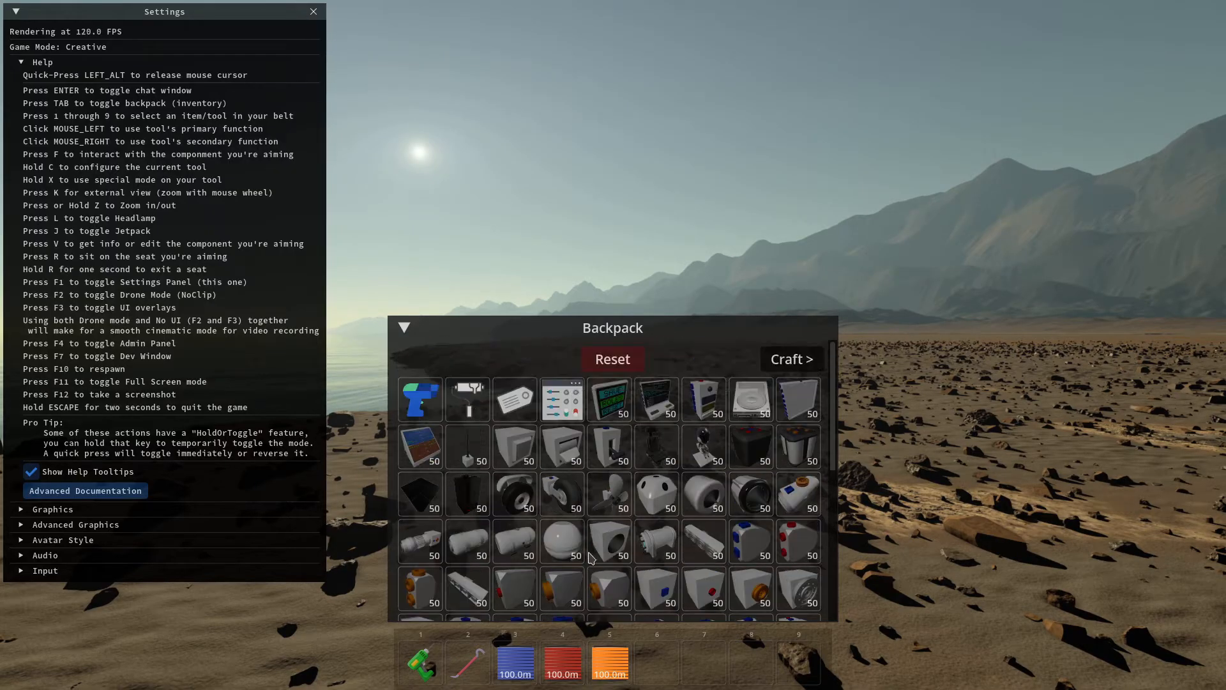
pyautogui.moveTo(553, 249)
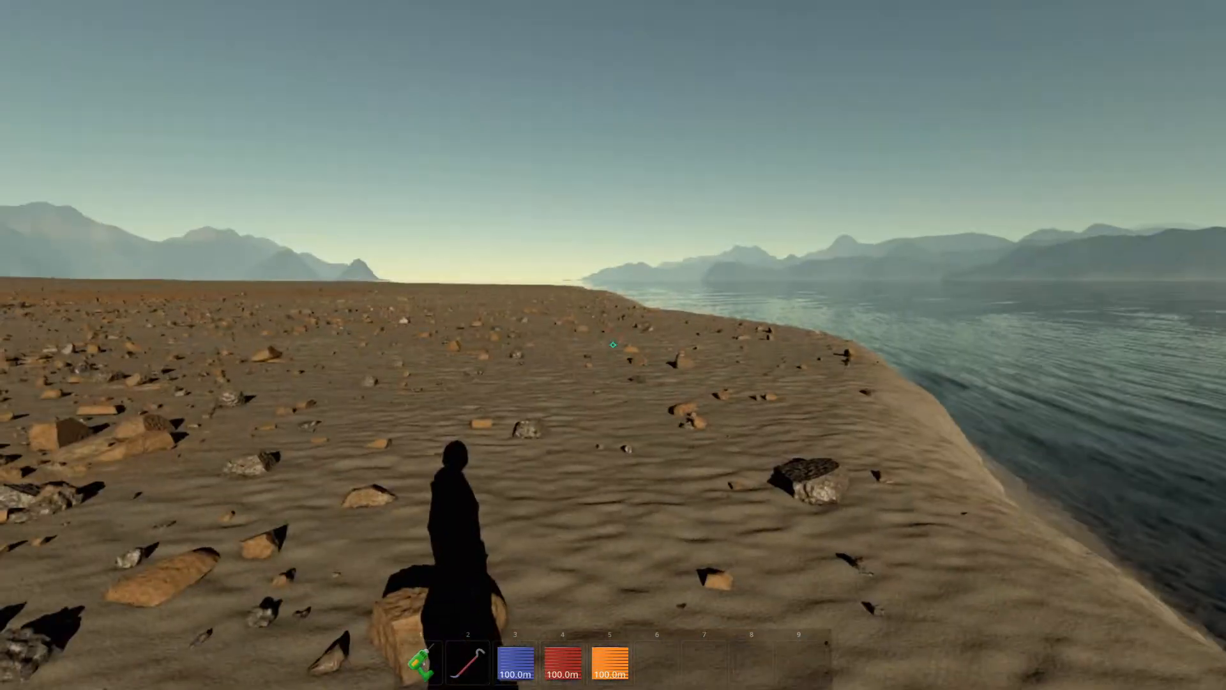
pyautogui.moveTo(611, 344)
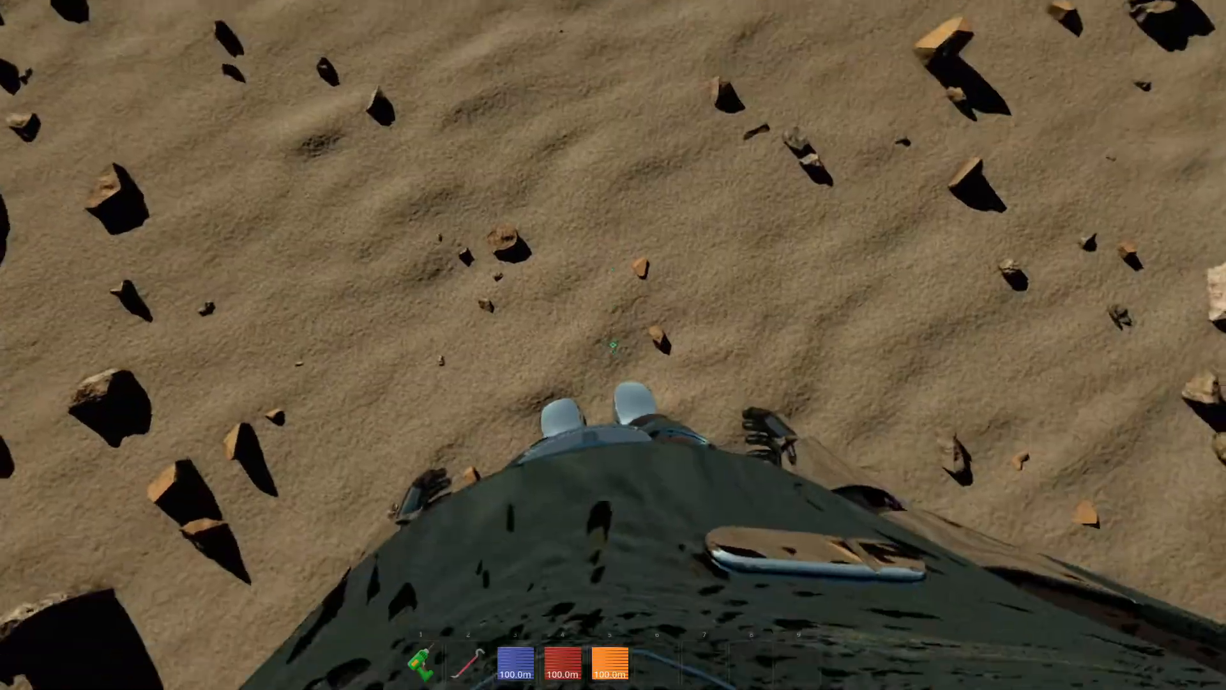
pyautogui.moveTo(611, 347)
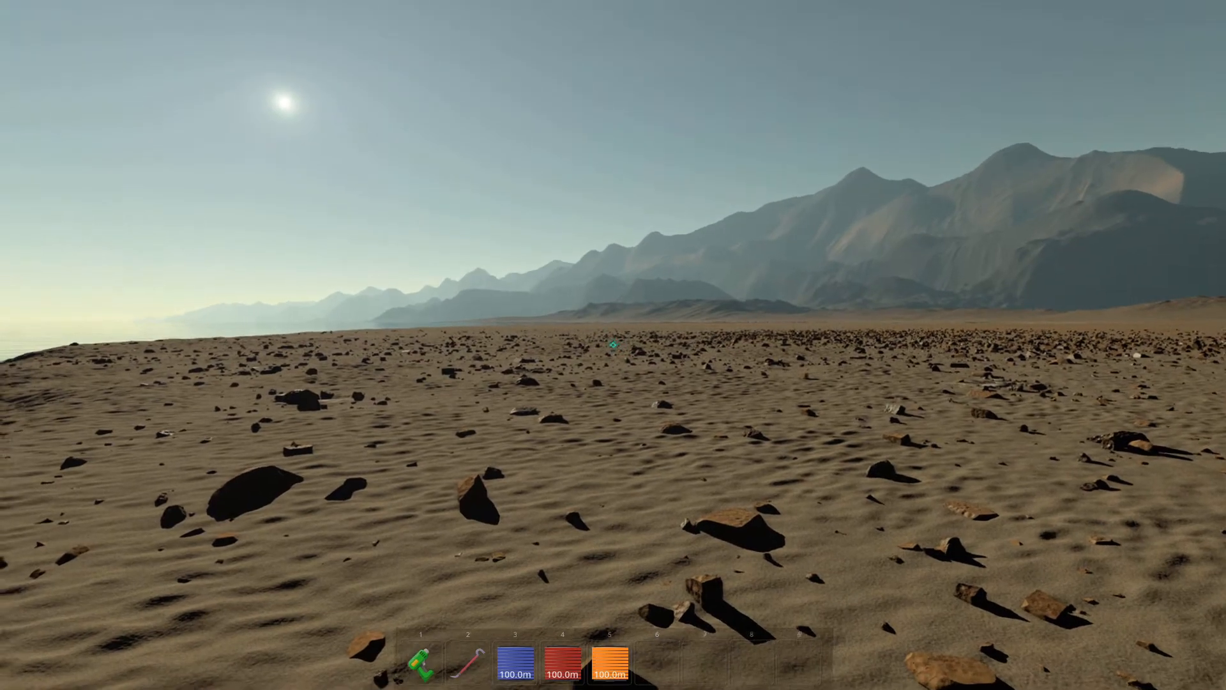
pyautogui.moveTo(611, 345)
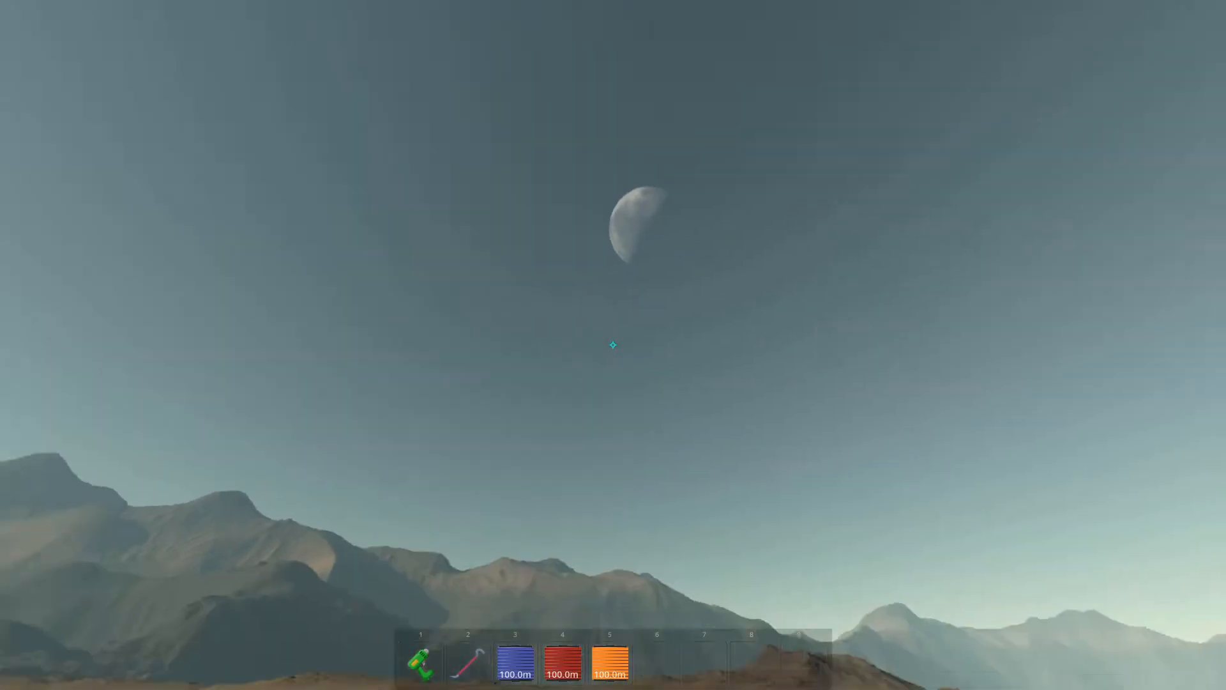
pyautogui.moveTo(612, 345)
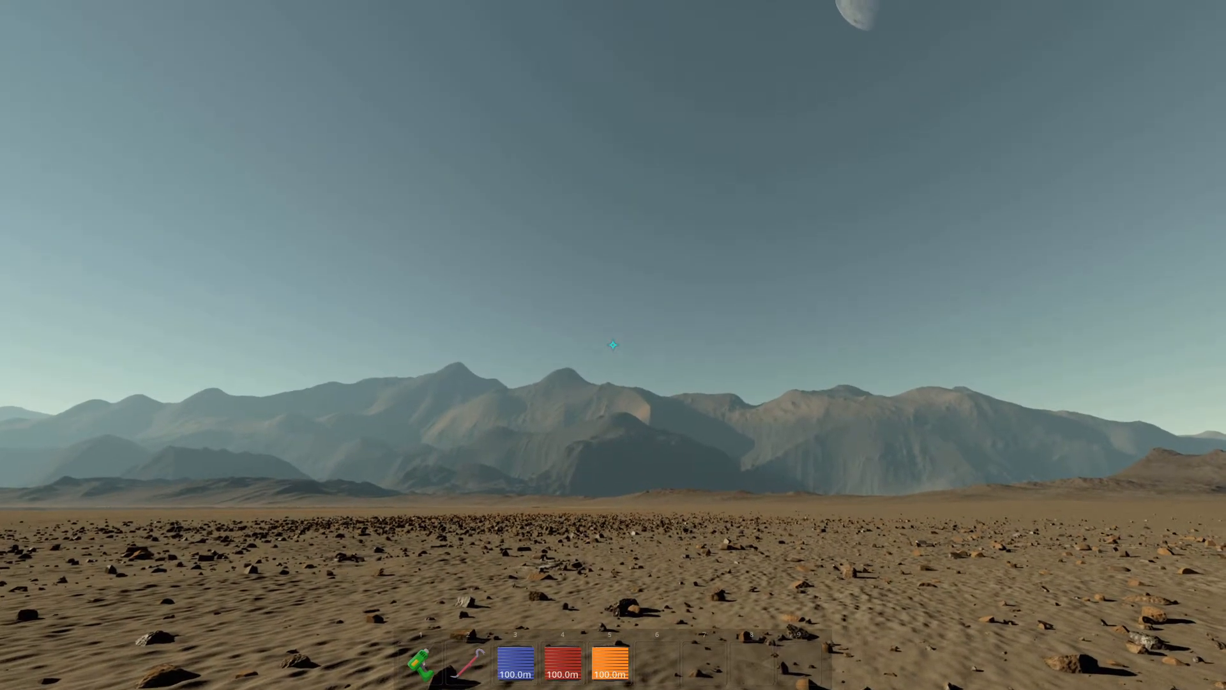
pyautogui.moveTo(612, 363)
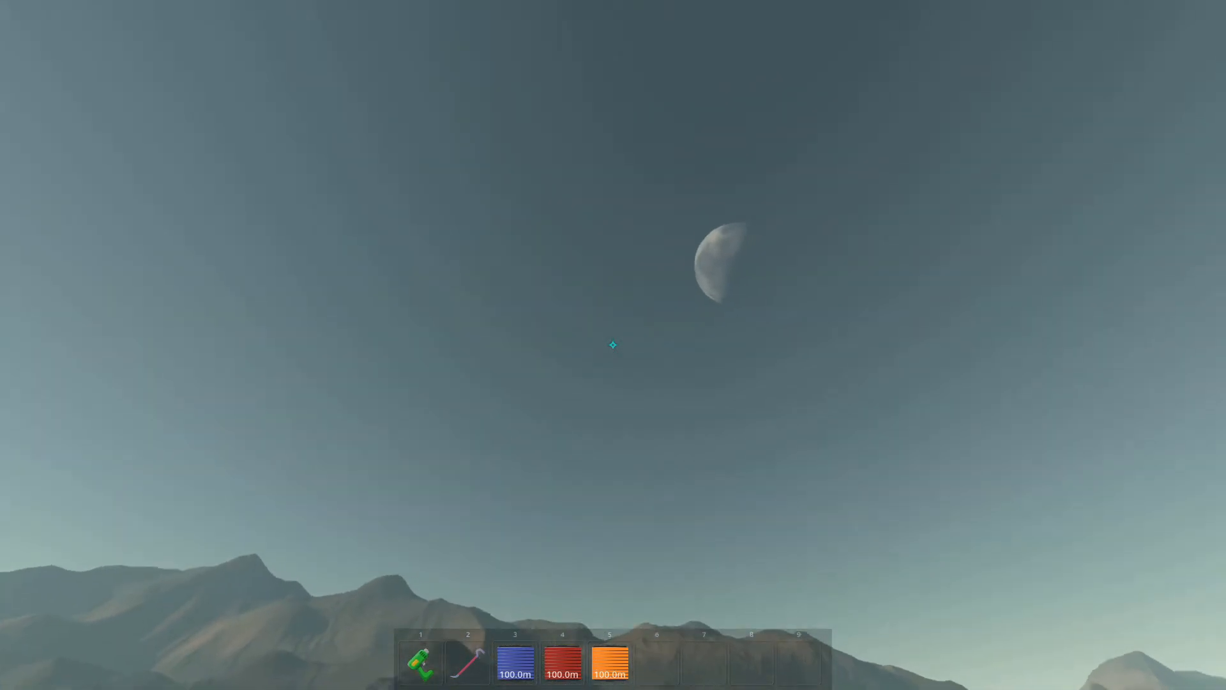
pyautogui.moveTo(613, 344)
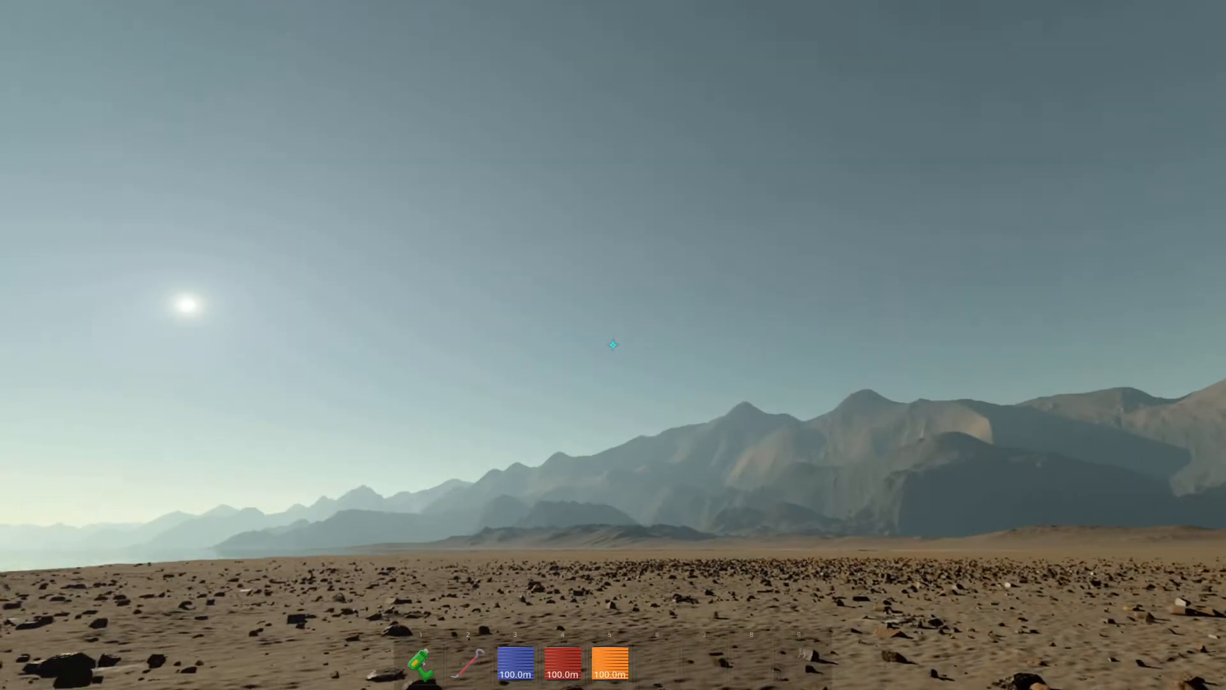
pyautogui.moveTo(612, 361)
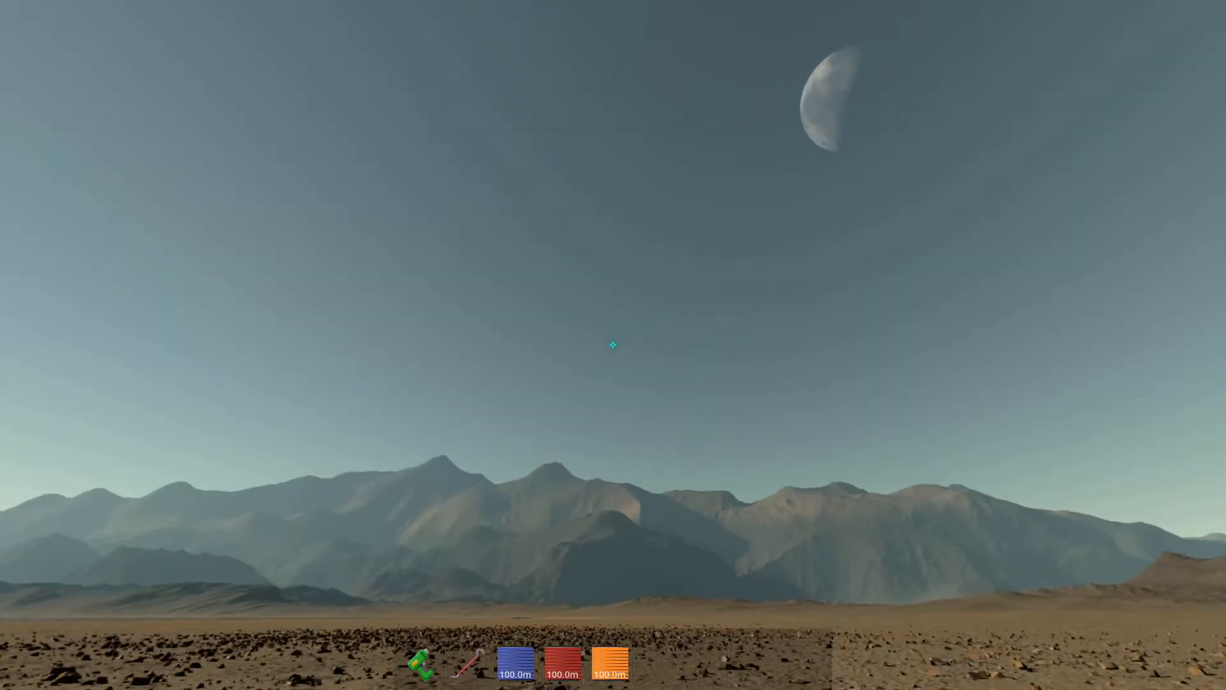
pyautogui.moveTo(613, 345)
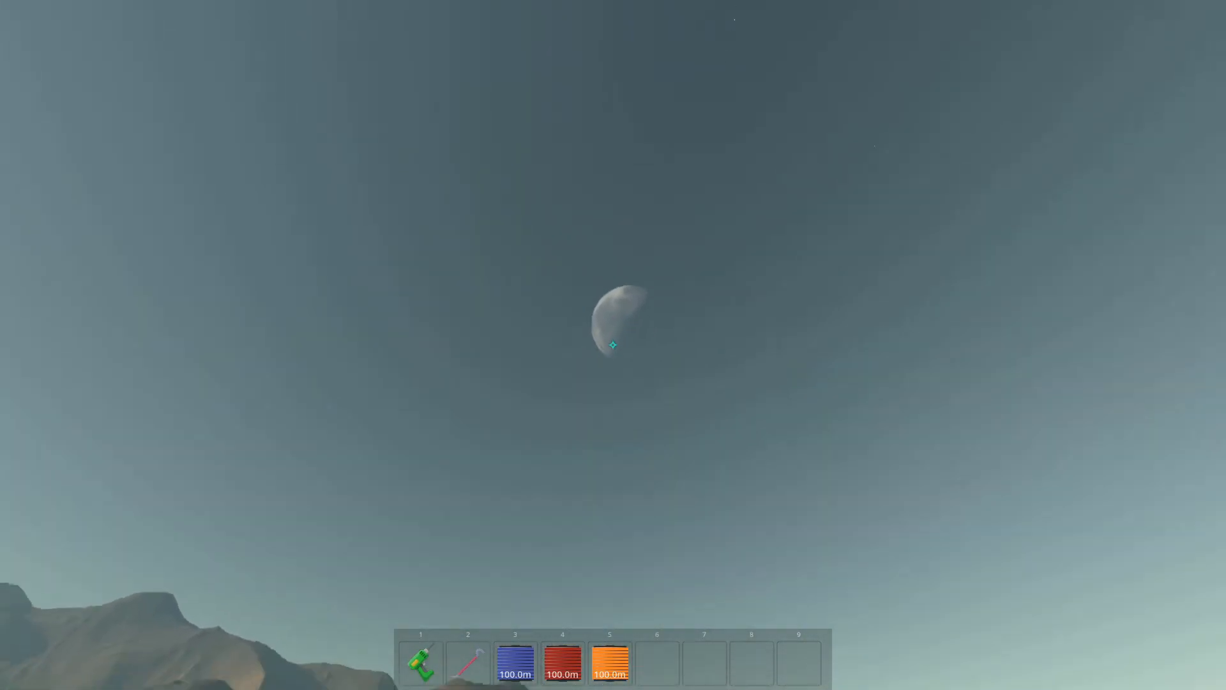
pyautogui.moveTo(612, 345)
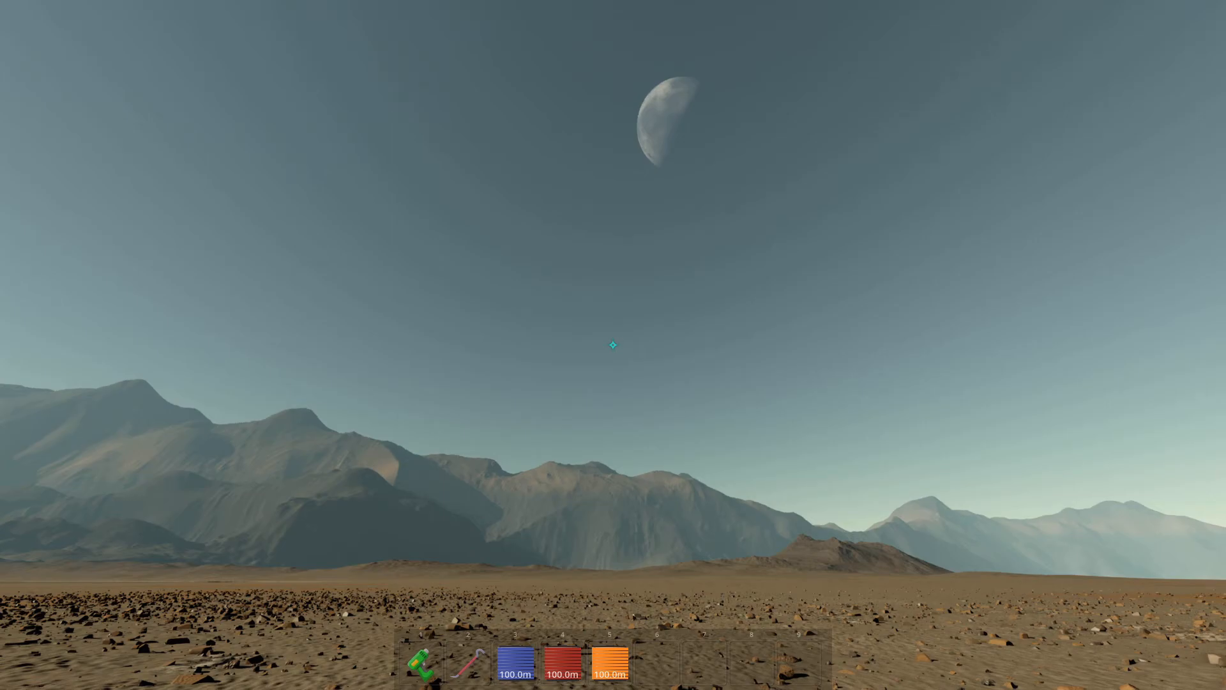
pyautogui.moveTo(611, 345)
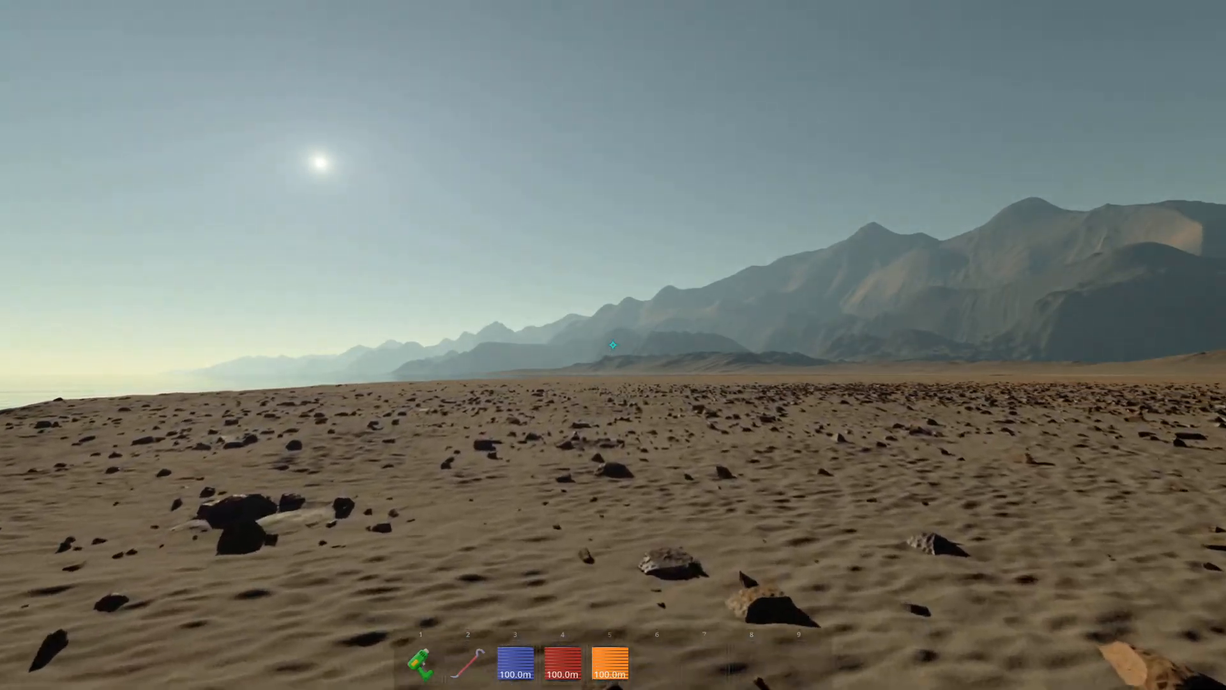
pyautogui.moveTo(611, 345)
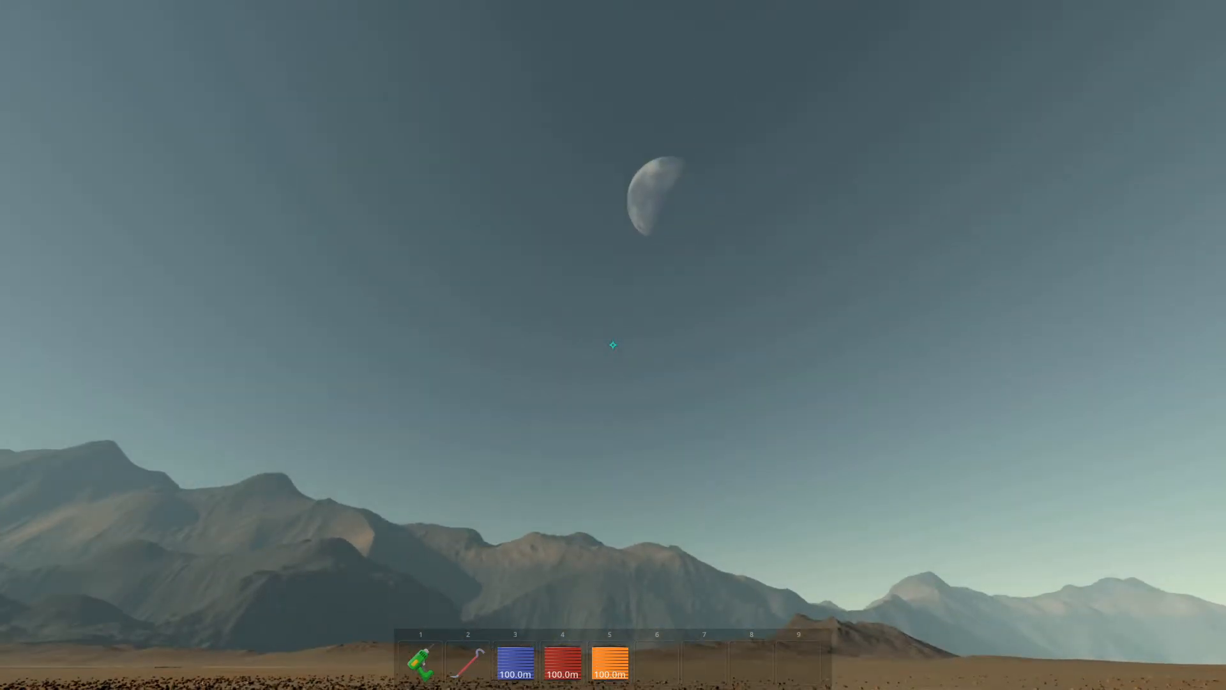
pyautogui.moveTo(613, 345)
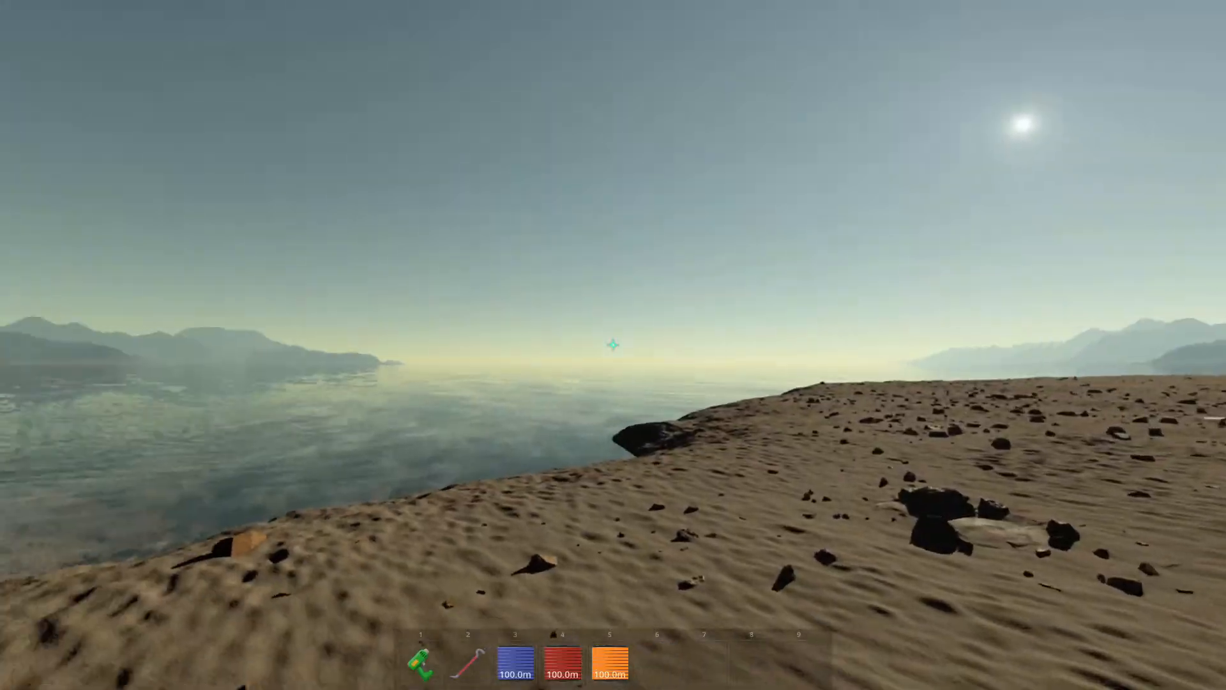
pyautogui.moveTo(610, 347)
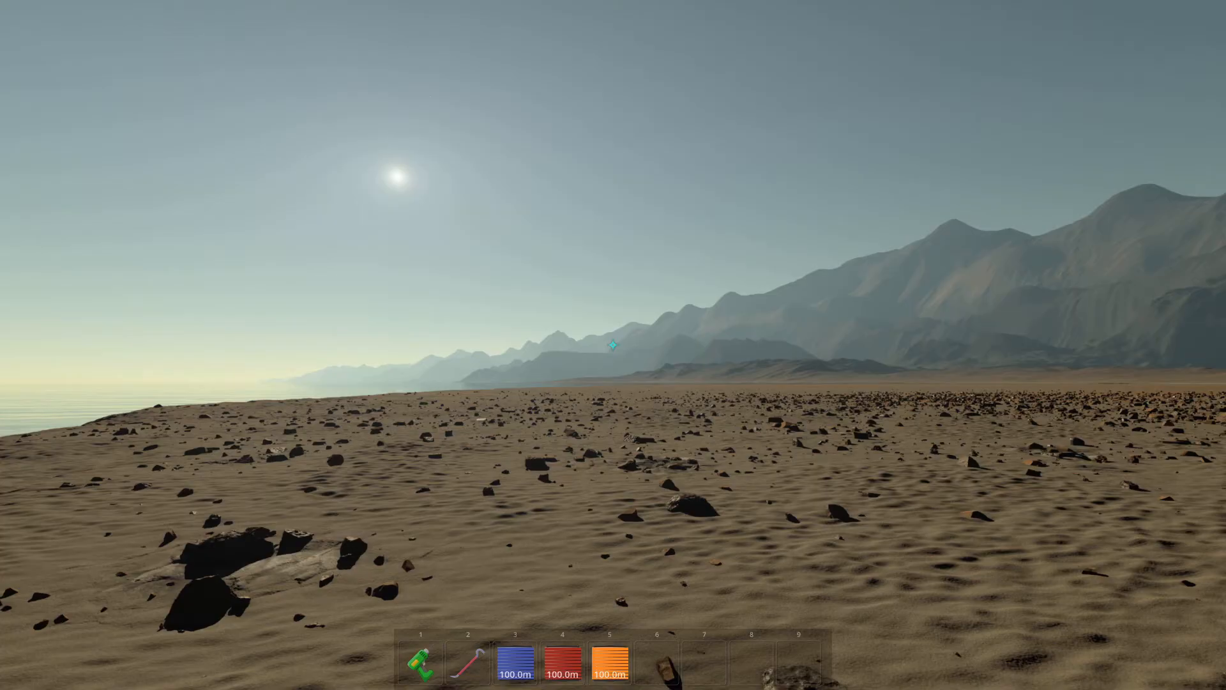
# Reopen the Settings panel to view the help list of controls.
pyautogui.press('F1')
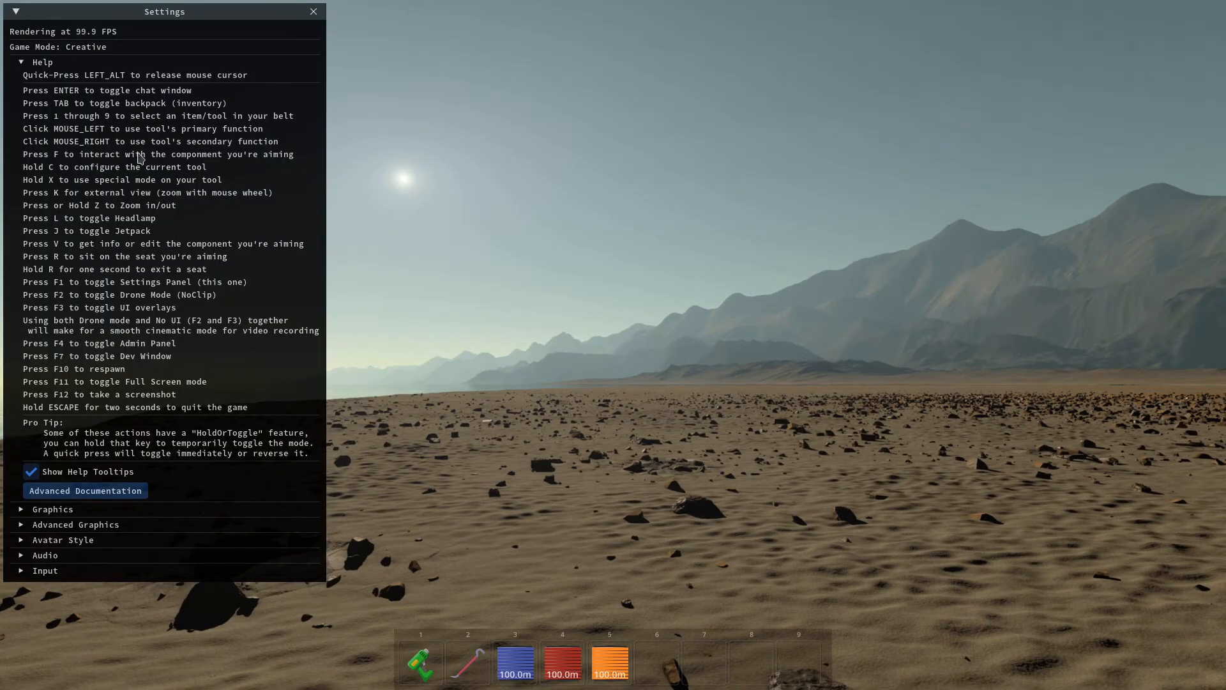
pyautogui.moveTo(78, 70)
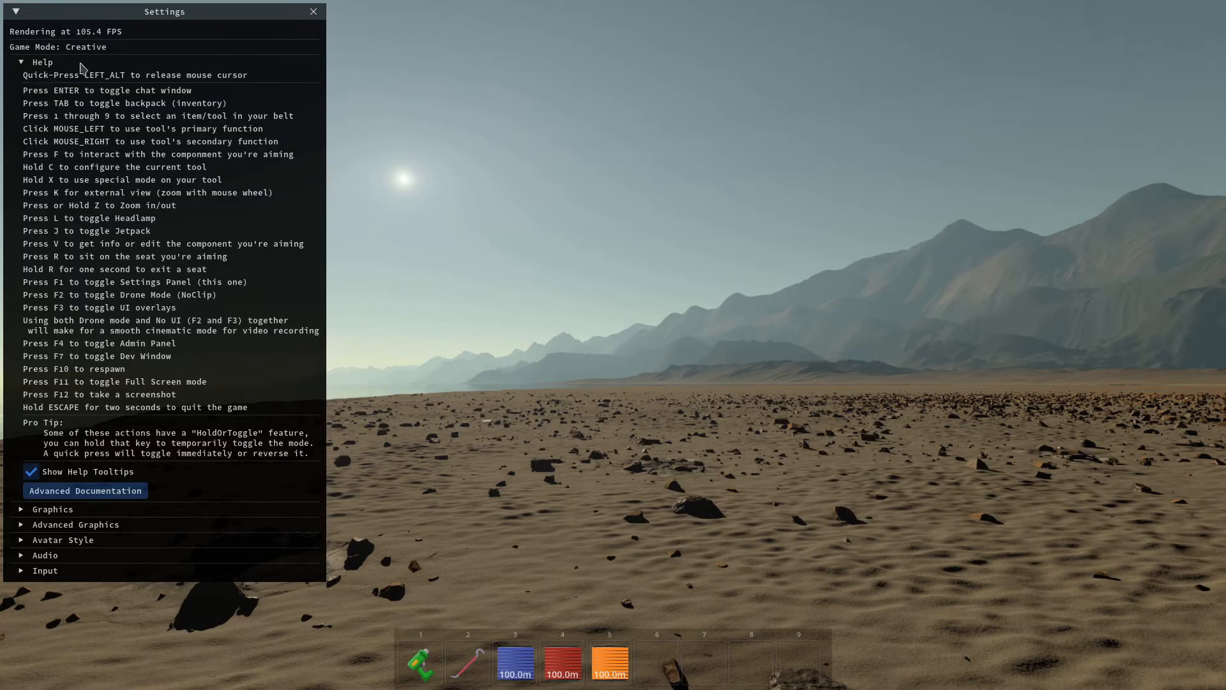
pyautogui.moveTo(79, 504)
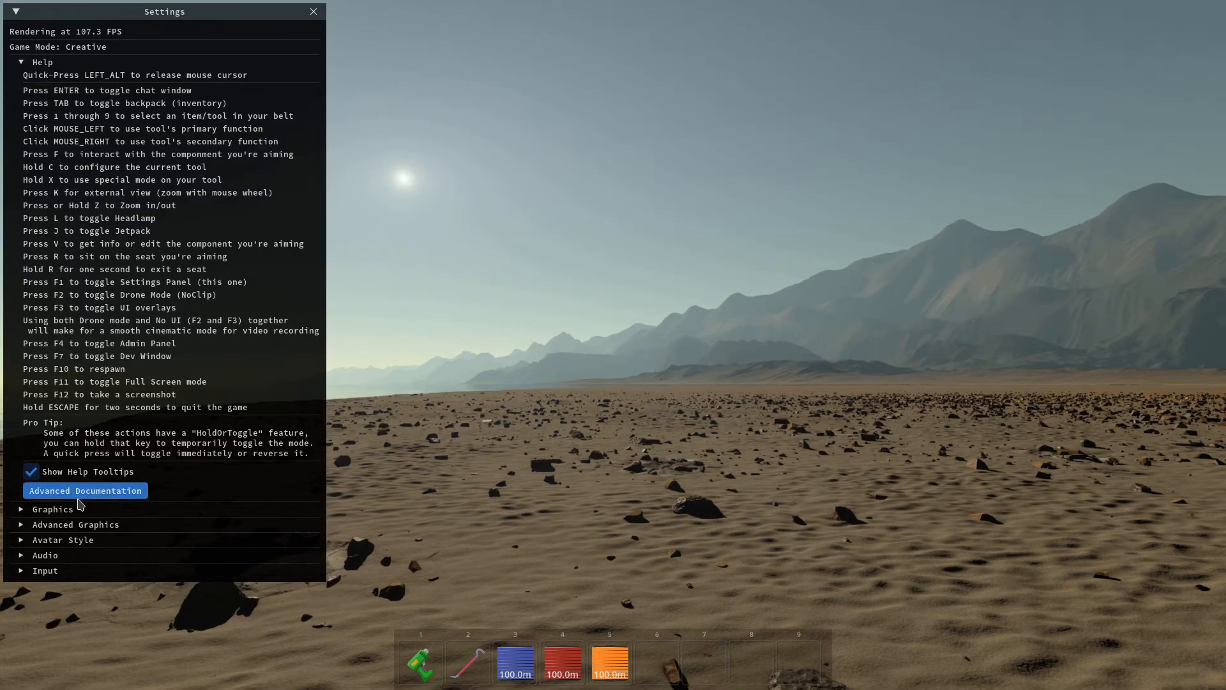
pyautogui.moveTo(125, 538)
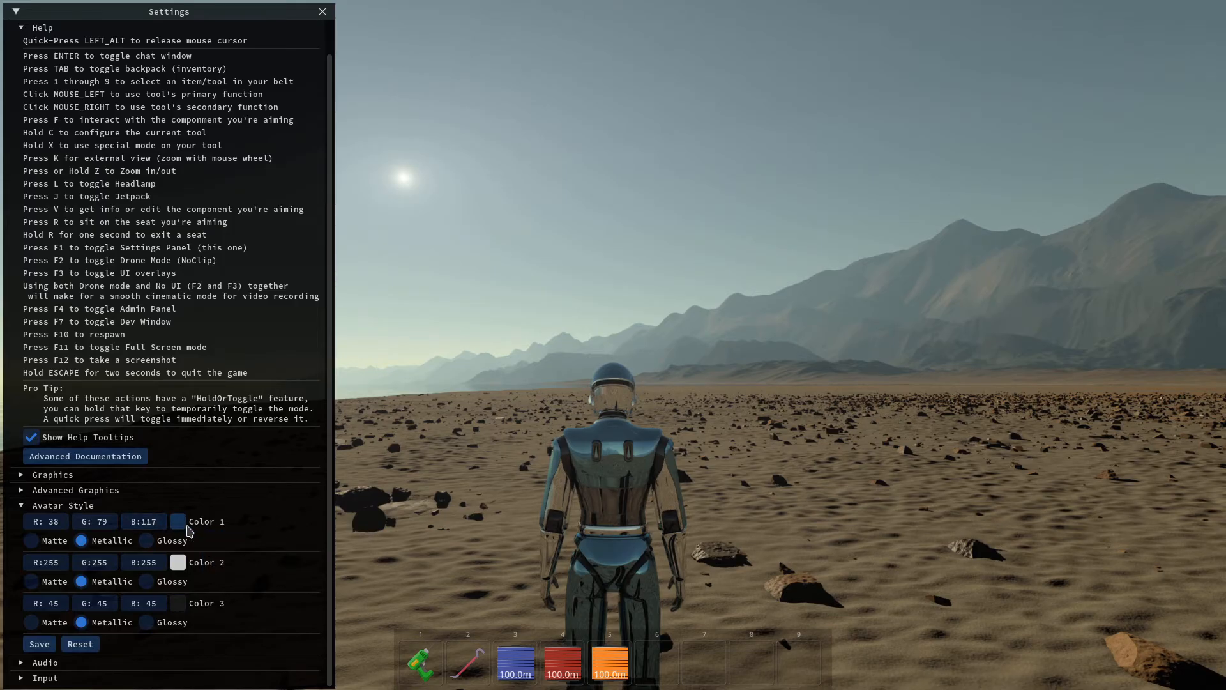
# Color the avatar red, with yellow secondary parts and white accents.
pyautogui.click(178, 521)
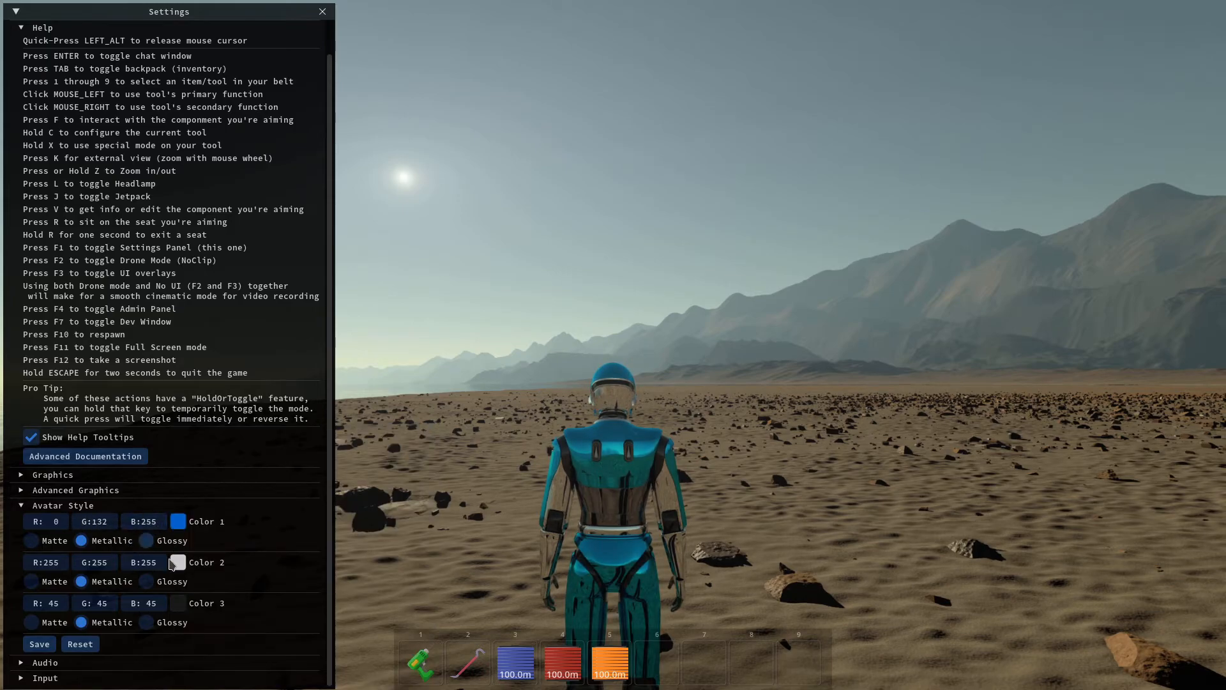
pyautogui.click(178, 521)
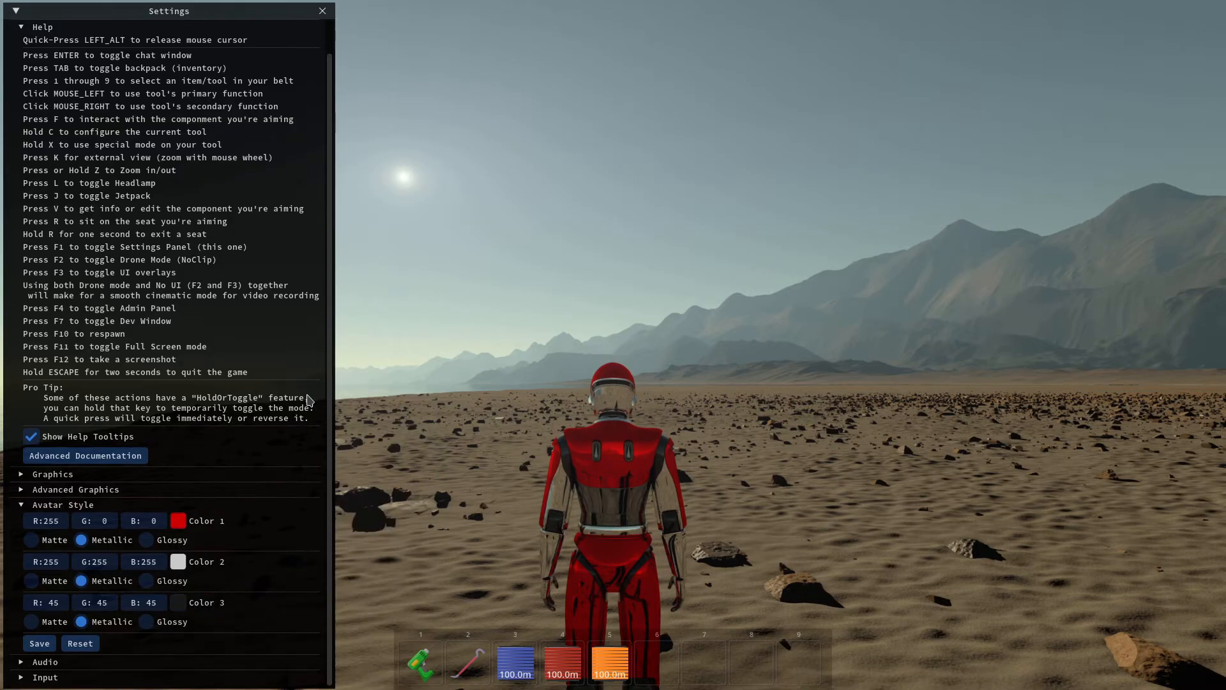
pyautogui.click(178, 561)
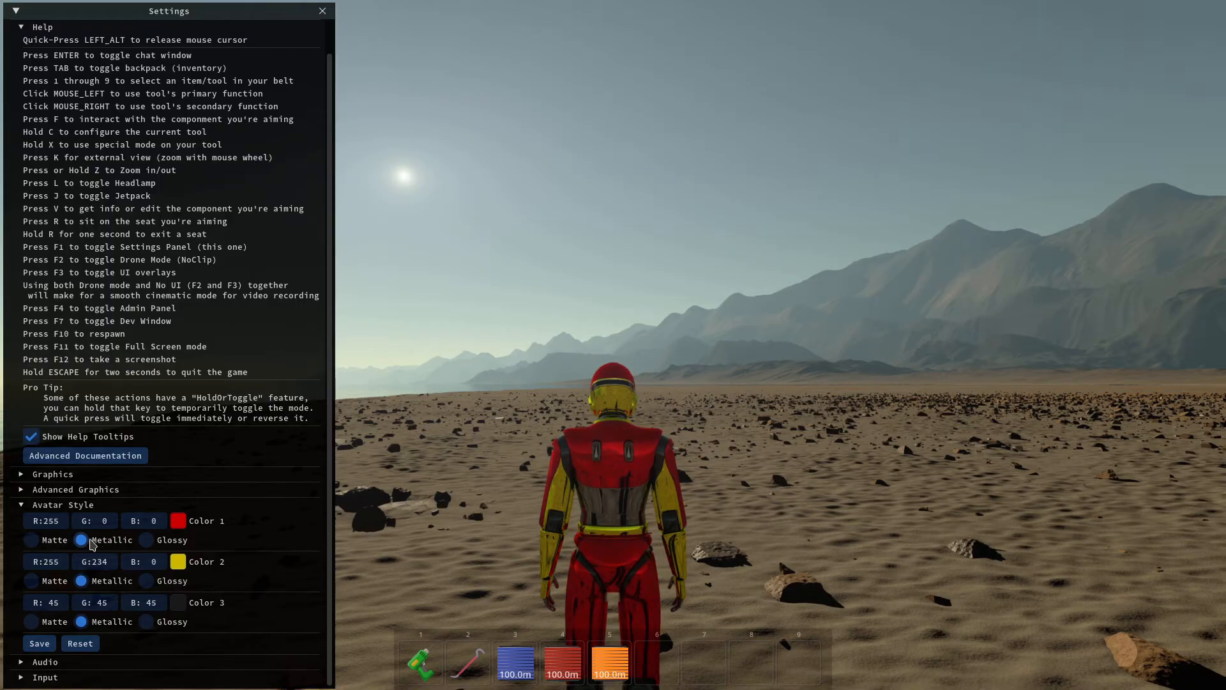
pyautogui.click(32, 539)
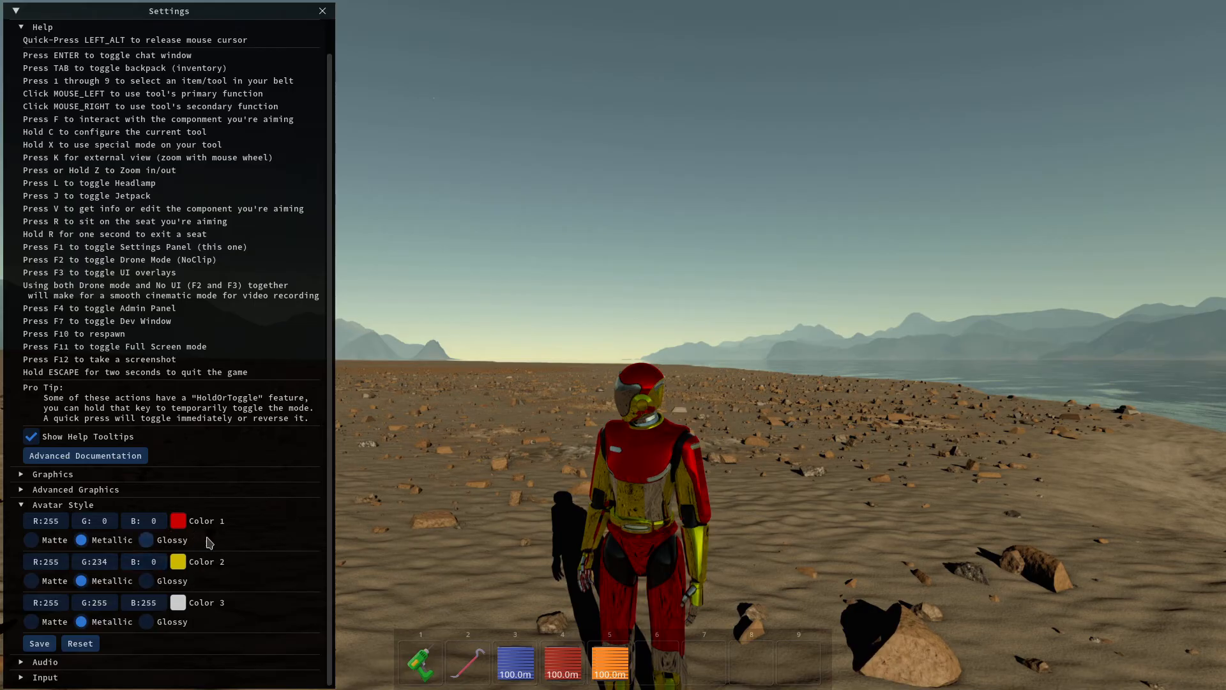
pyautogui.moveTo(186, 563)
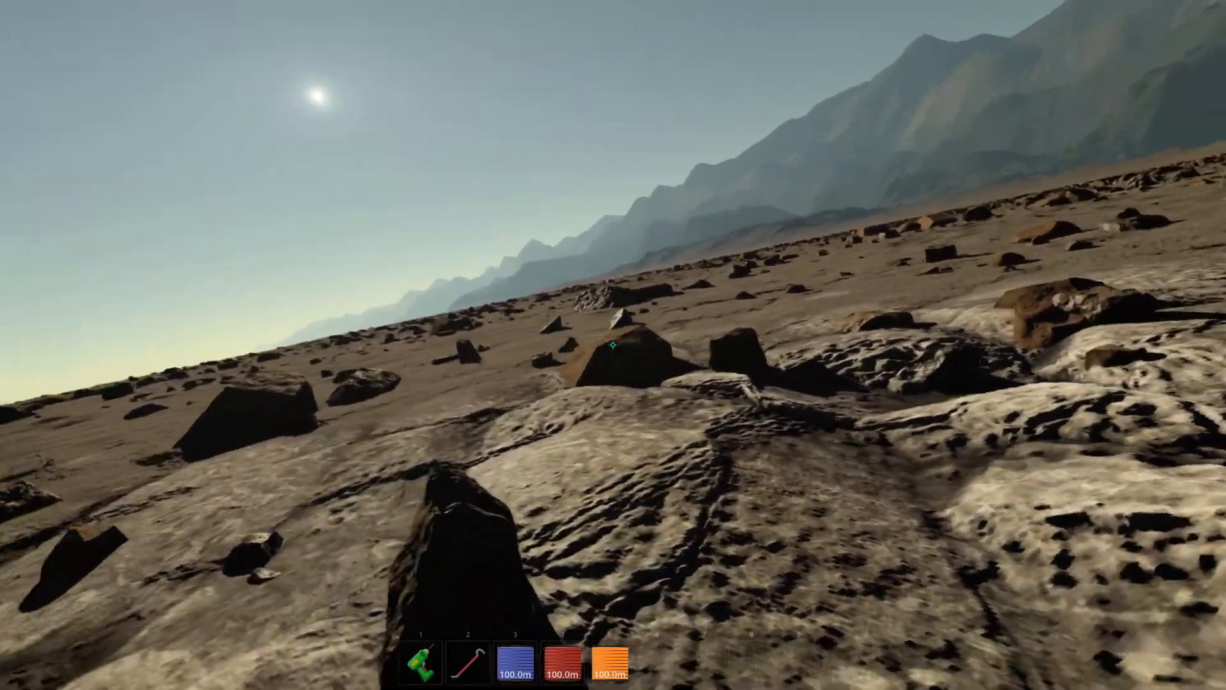
pyautogui.moveTo(609, 345)
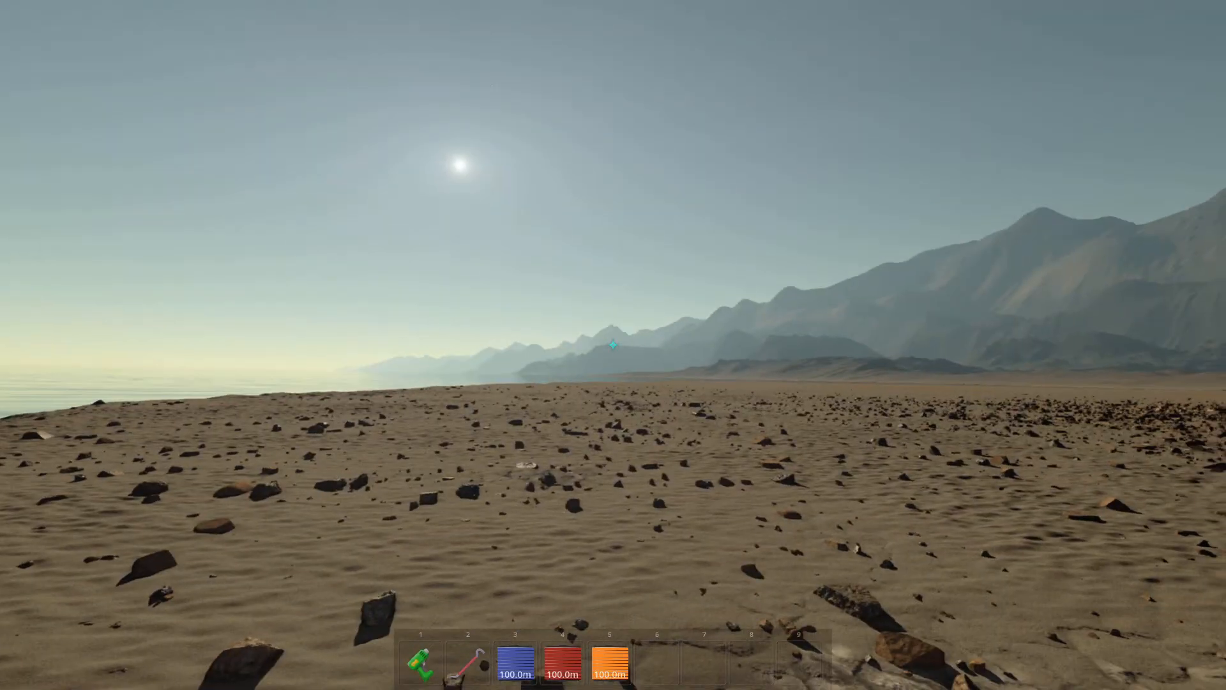
pyautogui.moveTo(611, 345)
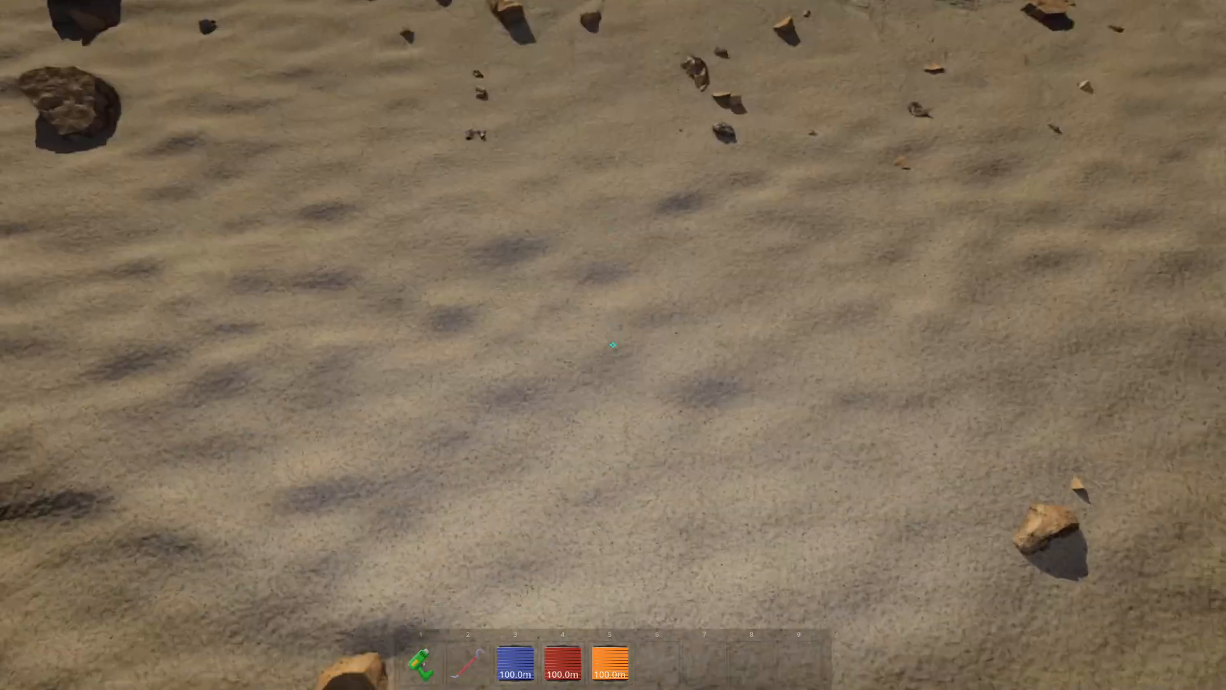